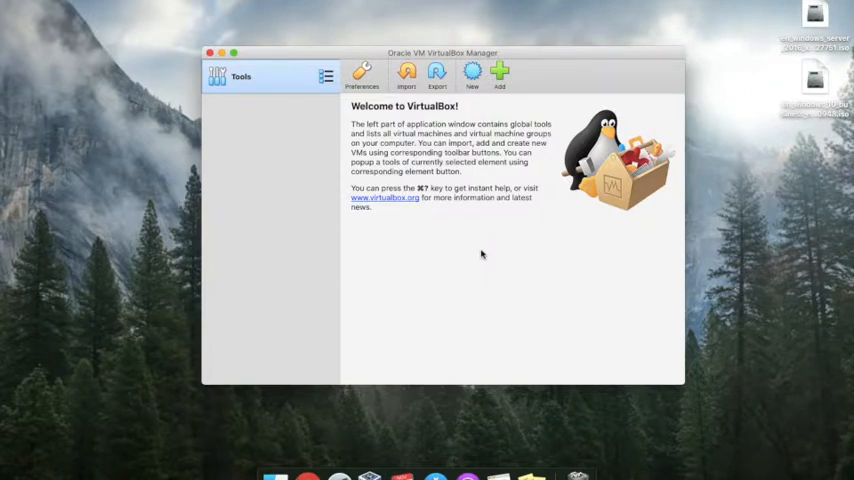
{"action": "mouse_move", "coordinate": [488, 96]}
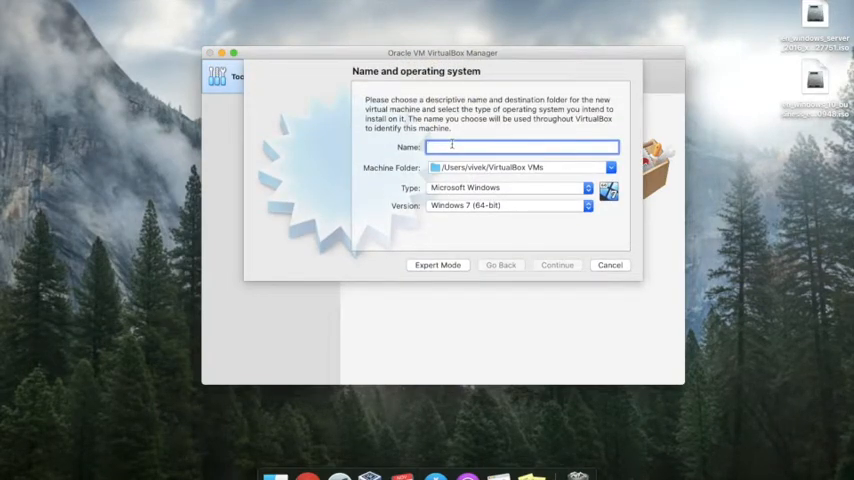
- Begin naming the machine Windows Server and set the version to Windows 2016 (64-bit)
{"action": "type", "text": "Win"}
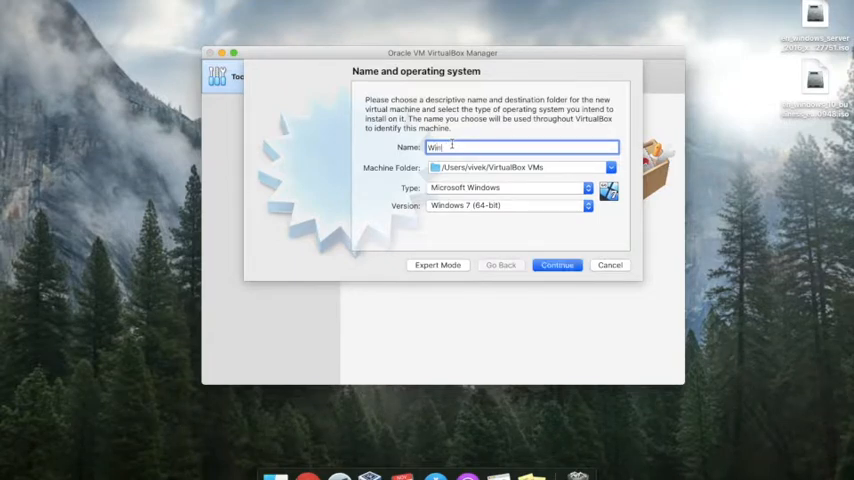
{"action": "type", "text": "Windows Server 2016"}
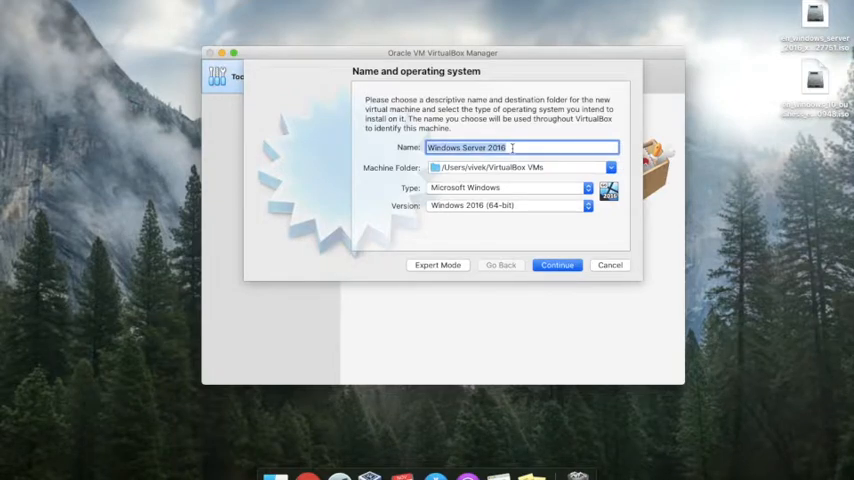
{"action": "type", "text": "xyz"}
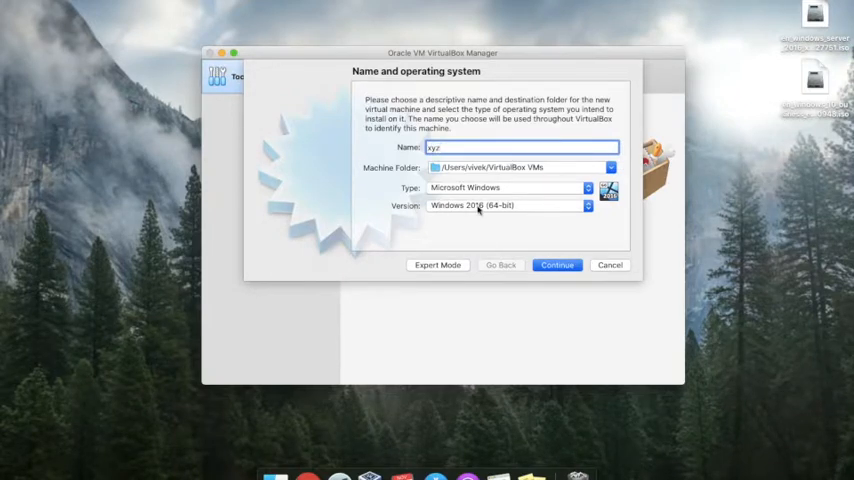
{"action": "left_click", "coordinate": [508, 206]}
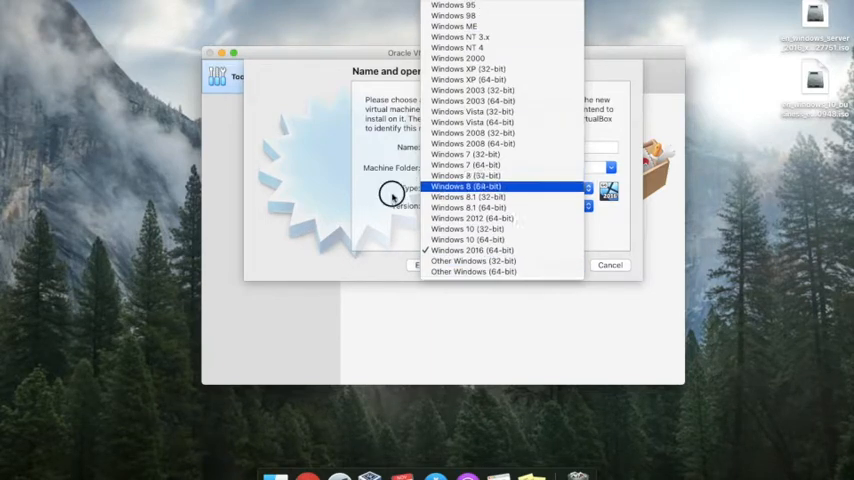
{"action": "left_click", "coordinate": [472, 250]}
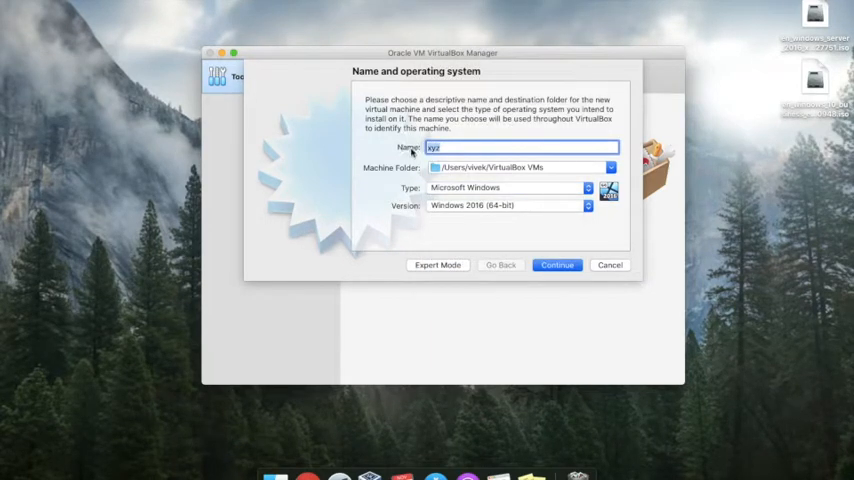
- Finish the name as Windows Server 2016 and set the type to Microsoft Windows
{"action": "type", "text": "ser"}
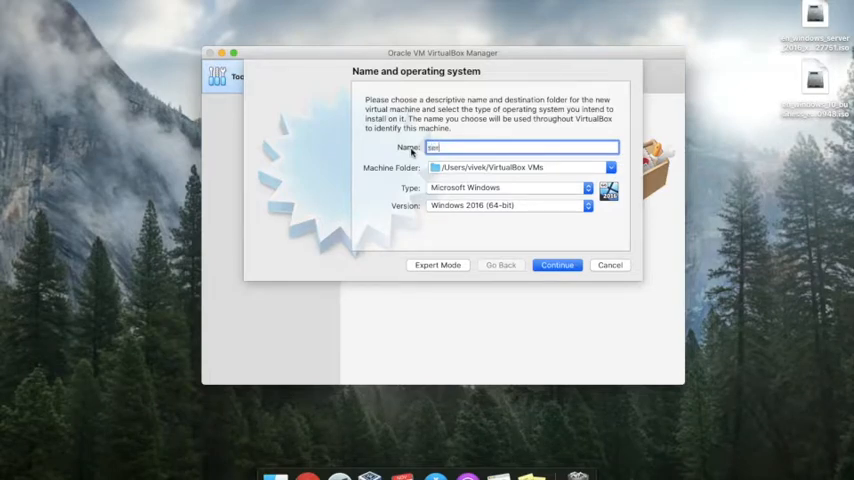
{"action": "type", "text": "server 2016"}
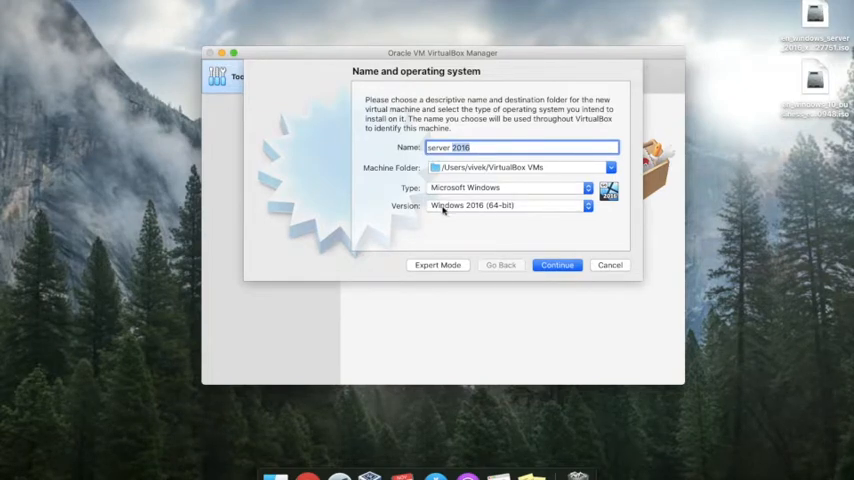
{"action": "mouse_move", "coordinate": [478, 212]}
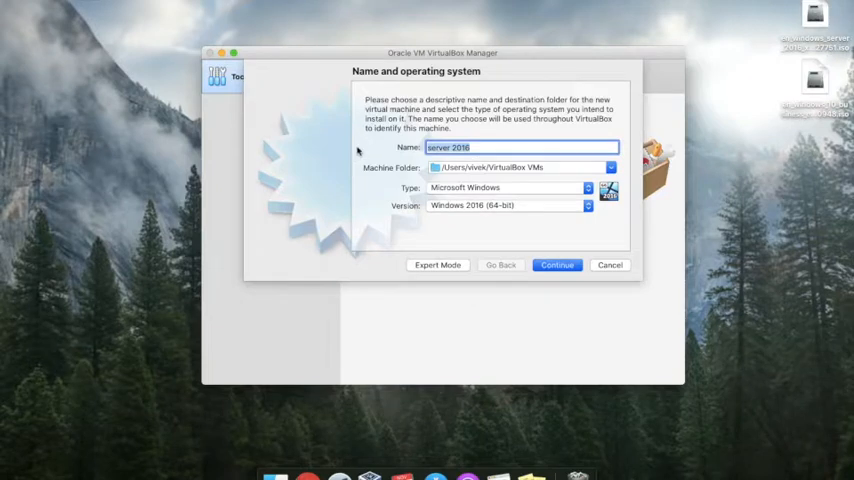
{"action": "type", "text": "Windows 5"}
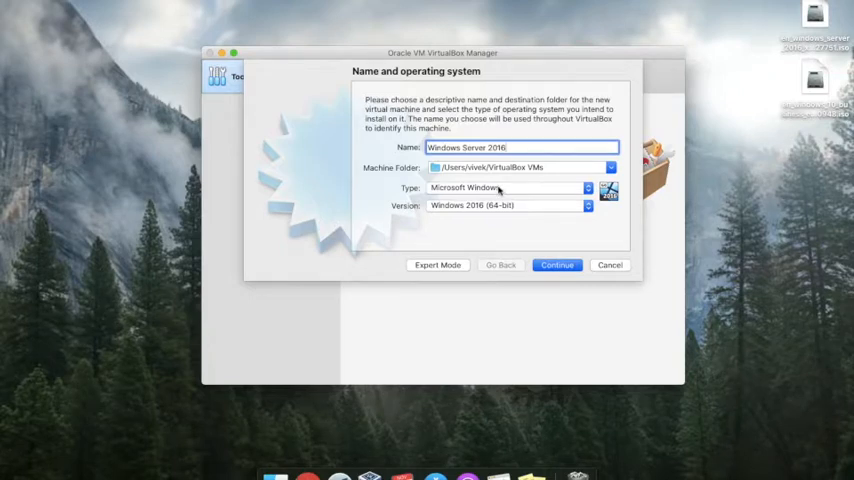
{"action": "left_click", "coordinate": [508, 188]}
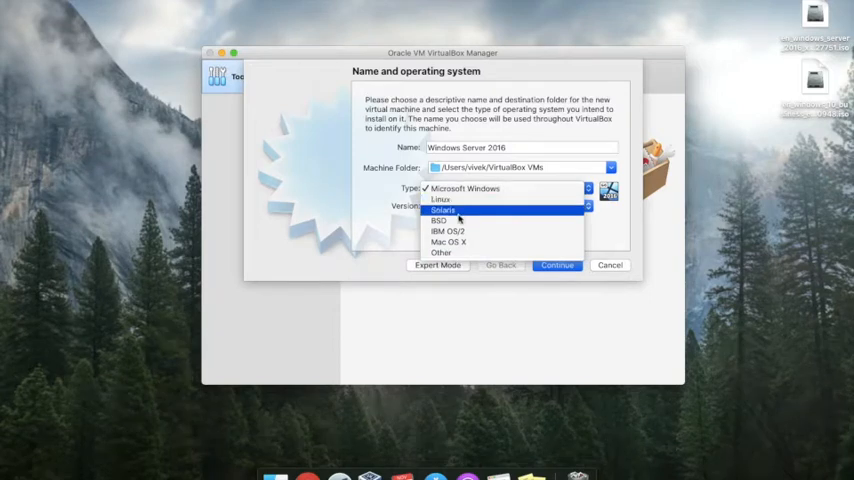
{"action": "mouse_move", "coordinate": [450, 242]}
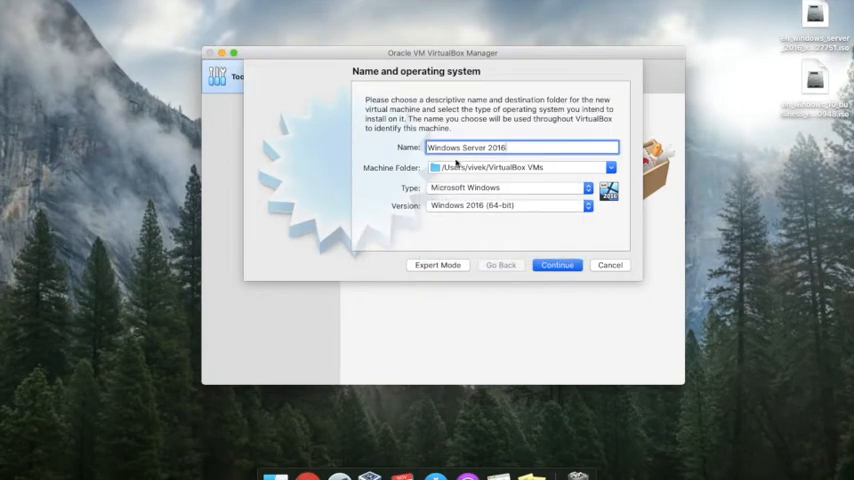
- Give the new machine 3072 MB of memory and proceed to the hard disk step
{"action": "left_click", "coordinate": [556, 264]}
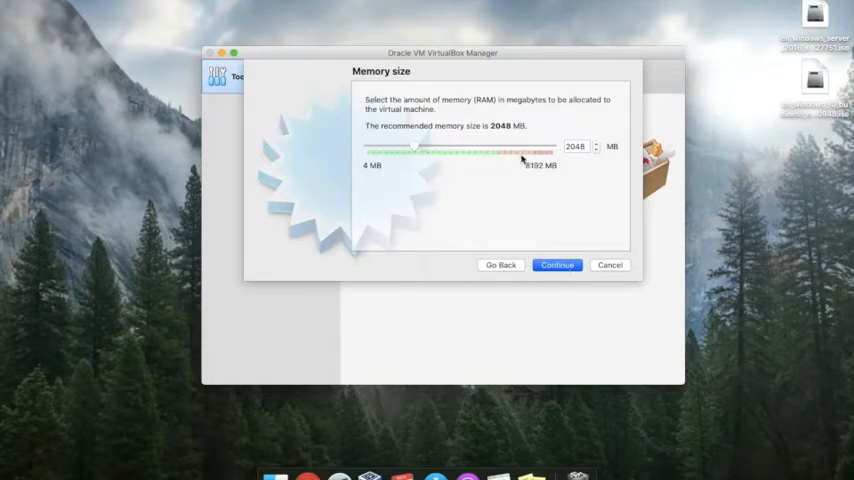
{"action": "mouse_move", "coordinate": [360, 112]}
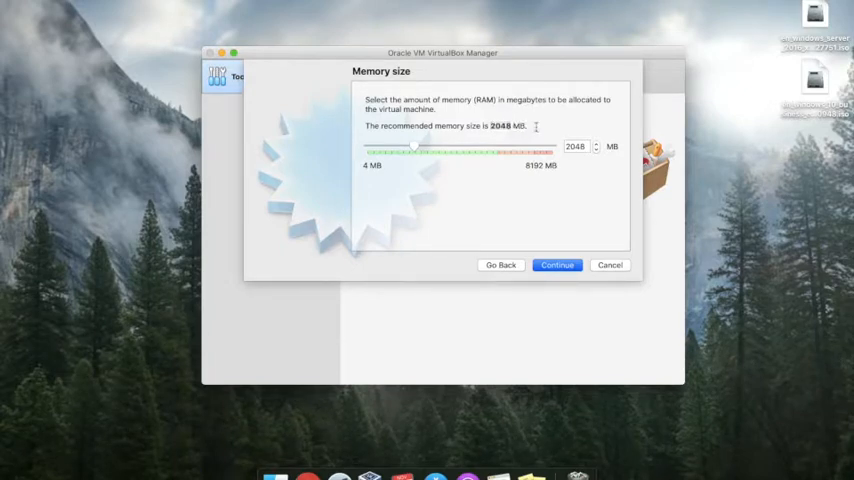
{"action": "left_click", "coordinate": [578, 146]}
{"action": "type", "text": "3072"}
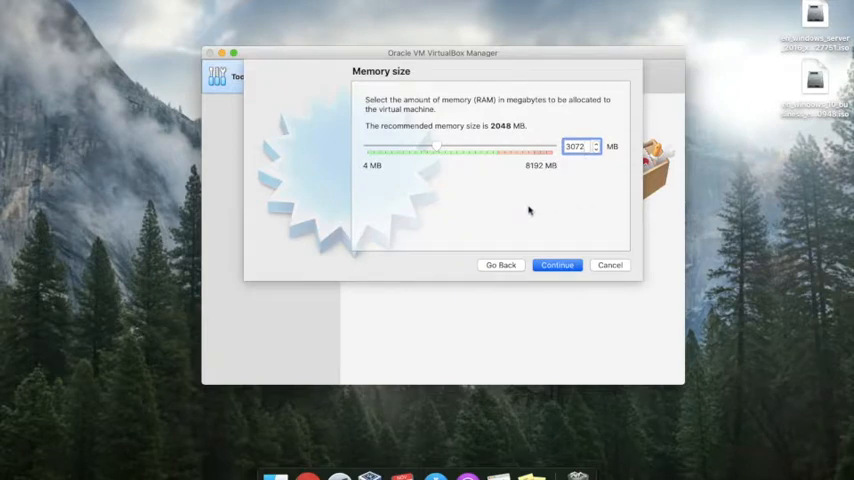
{"action": "left_click", "coordinate": [556, 264]}
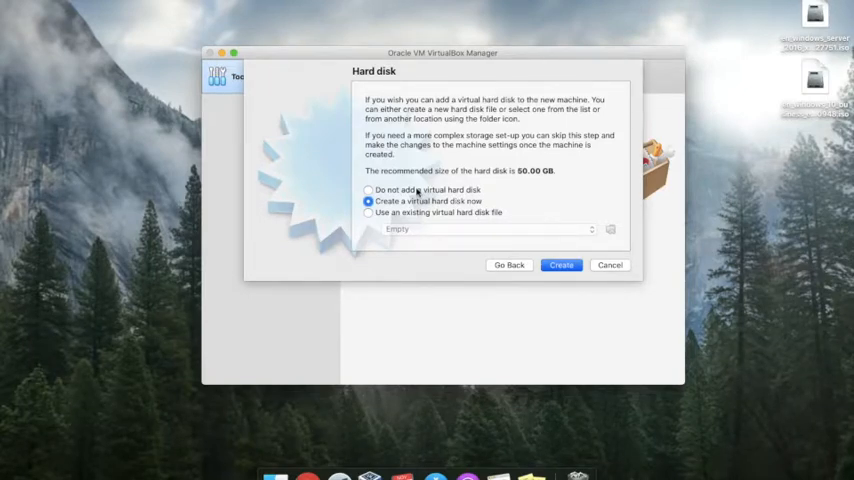
- Choose 'Create a virtual hard disk now' and create it, reaching the file type step
{"action": "left_click", "coordinate": [368, 212]}
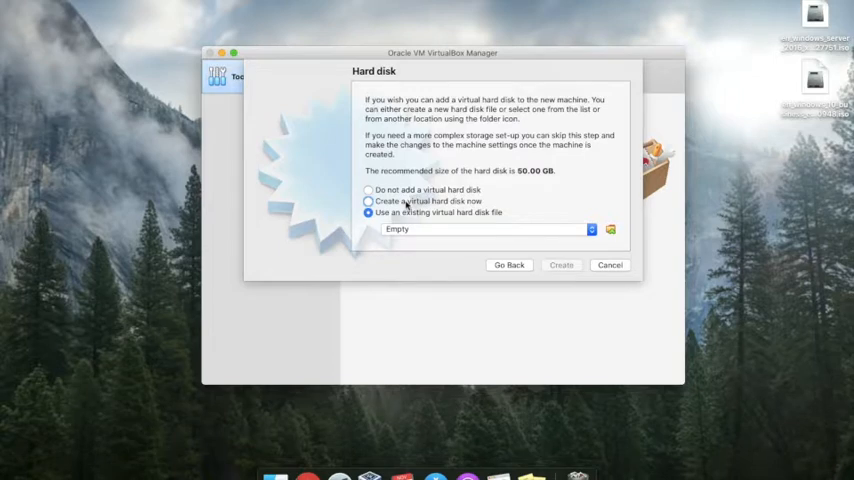
{"action": "left_click", "coordinate": [368, 200]}
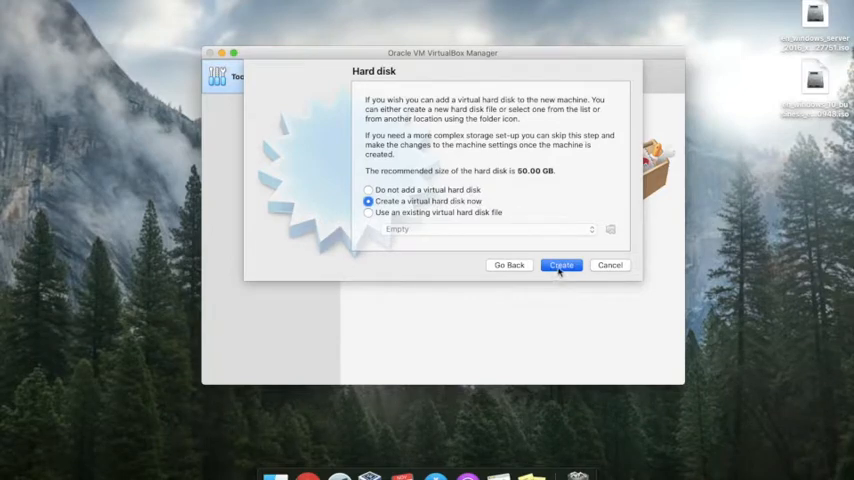
{"action": "left_click", "coordinate": [560, 264]}
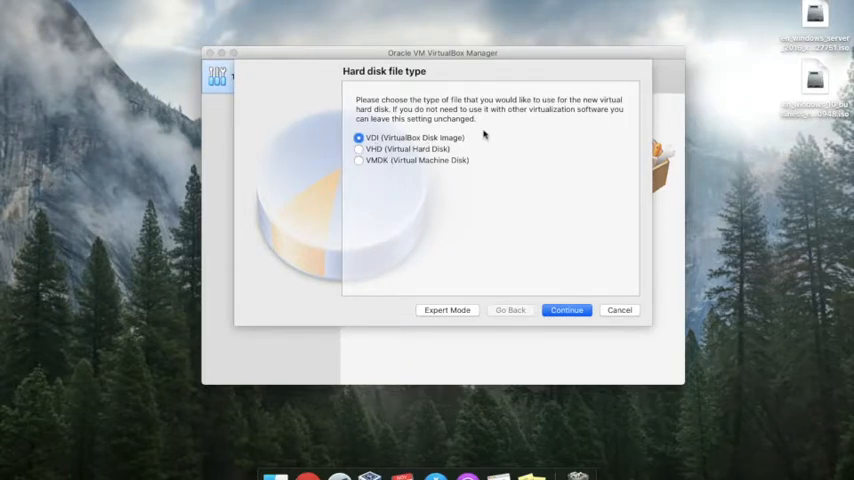
{"action": "mouse_move", "coordinate": [430, 150]}
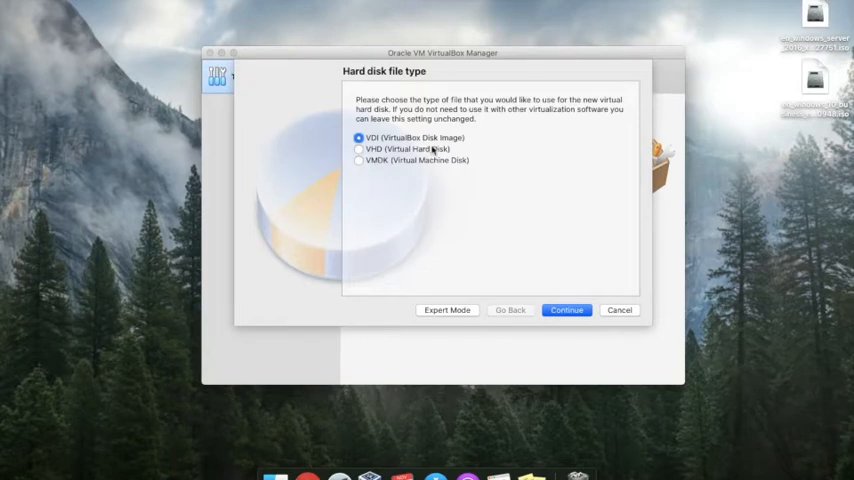
{"action": "mouse_move", "coordinate": [404, 172]}
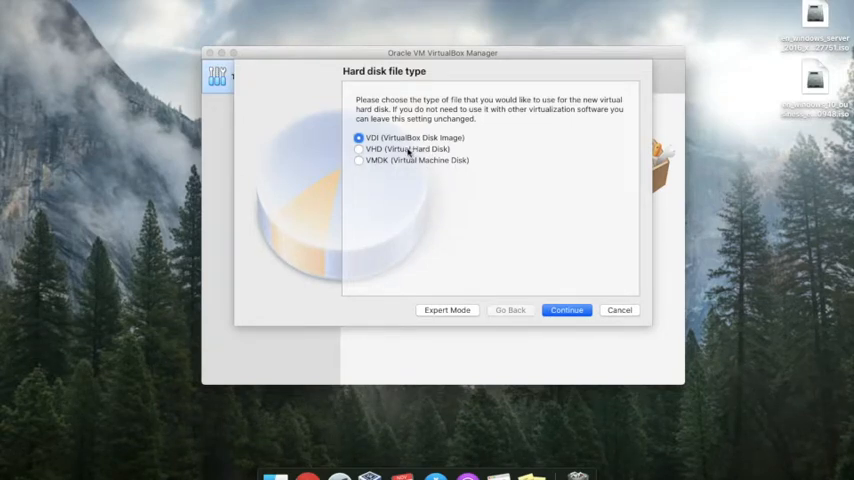
- Make the disk a VHD (Virtual Hard Disk) file and proceed to storage allocation
{"action": "left_click", "coordinate": [358, 148]}
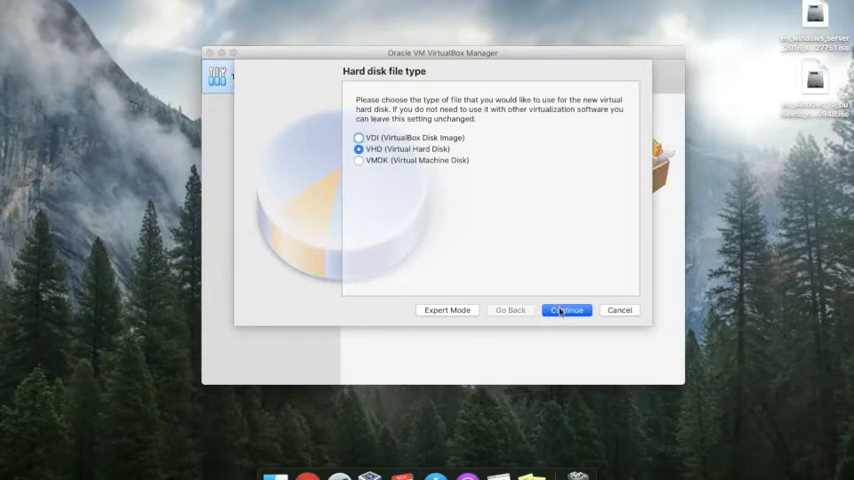
{"action": "left_click", "coordinate": [566, 310]}
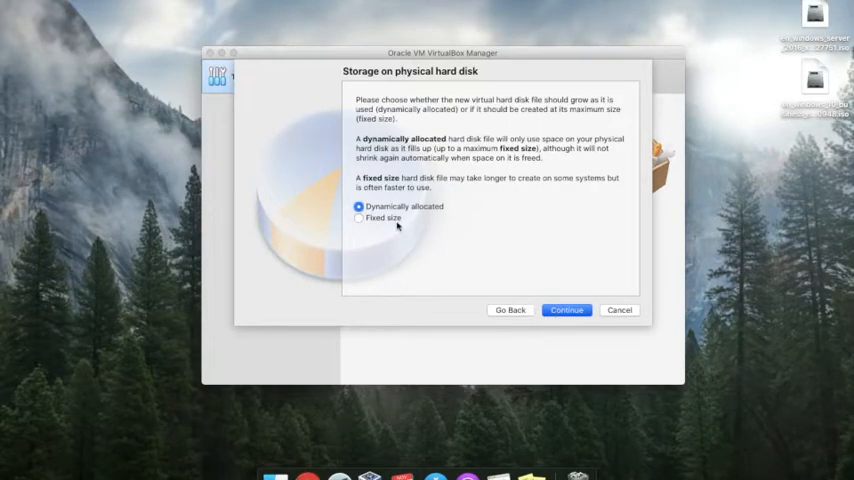
{"action": "mouse_move", "coordinate": [388, 200]}
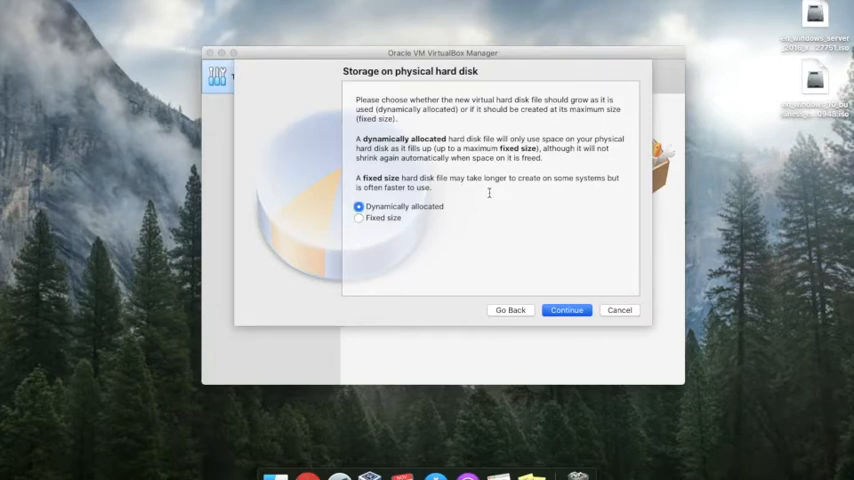
{"action": "mouse_move", "coordinate": [572, 192]}
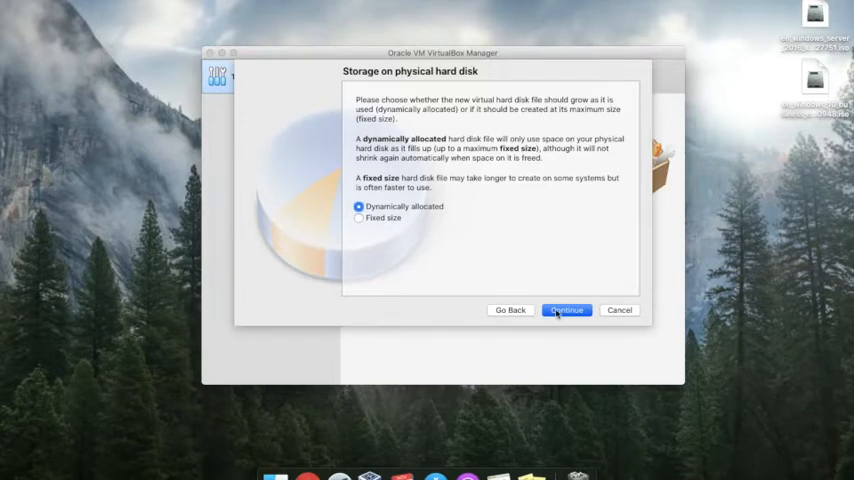
- Keep the VHD disk dynamically allocated and proceed to file location and size
{"action": "left_click", "coordinate": [566, 308]}
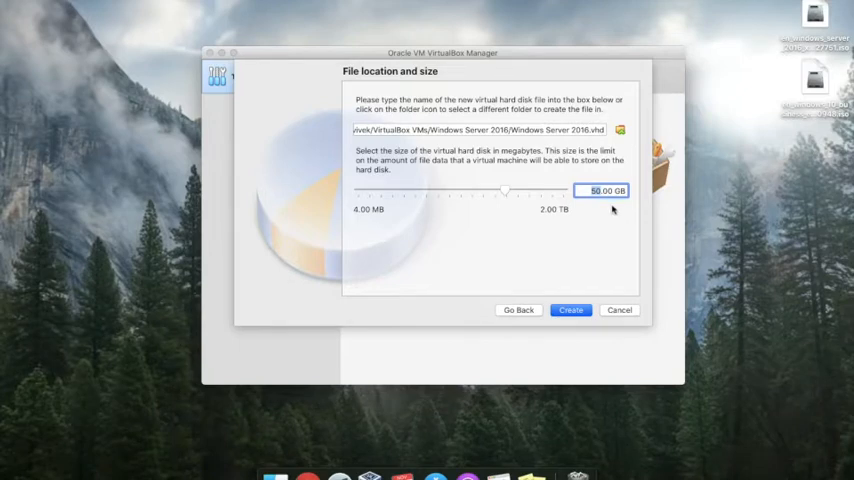
- Adjust the Windows Server 2016 virtual disk size with the slider
{"action": "left_click_drag", "start_coordinate": [504, 190], "coordinate": [474, 190]}
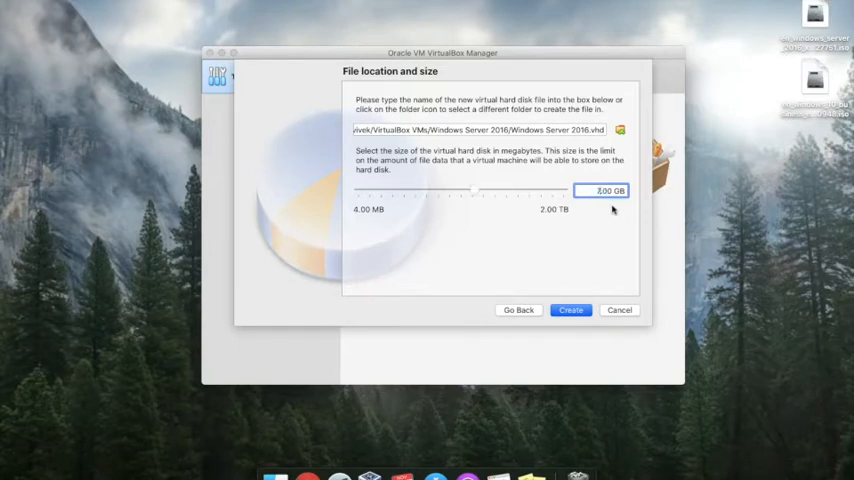
{"action": "left_click_drag", "start_coordinate": [478, 190], "coordinate": [512, 190]}
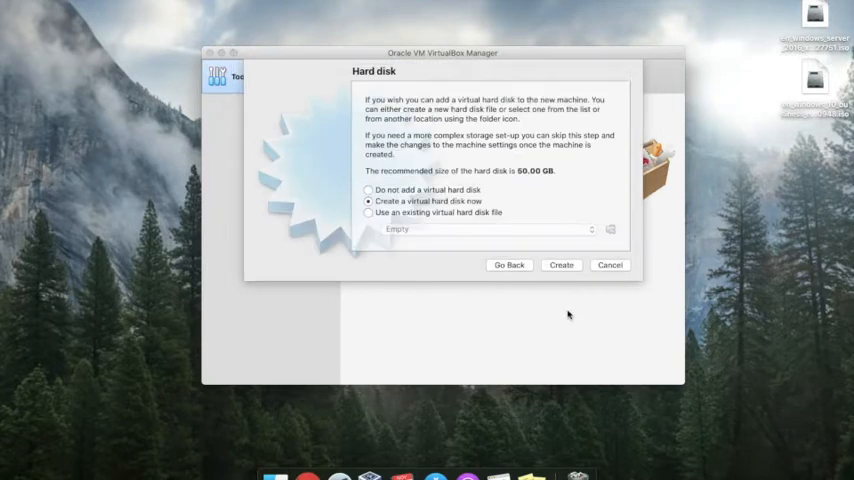
{"action": "left_click", "coordinate": [560, 264]}
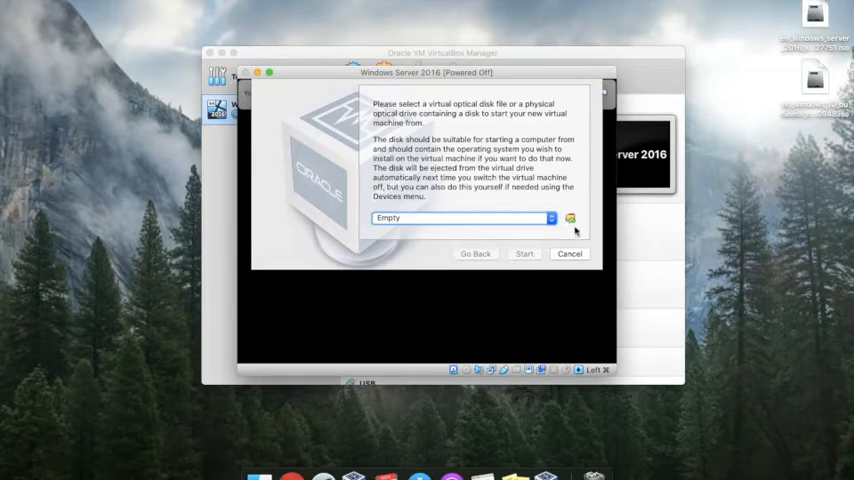
{"action": "mouse_move", "coordinate": [570, 218]}
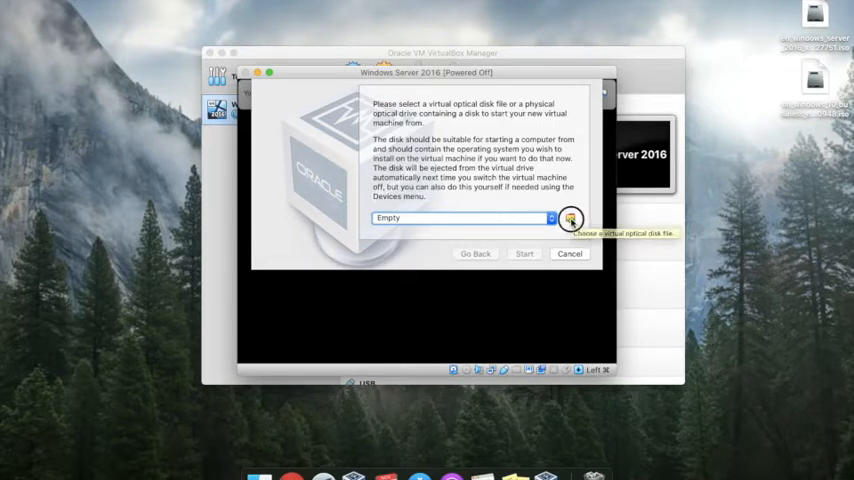
- Browse for a virtual optical disk file from the start-up disk prompt
{"action": "left_click", "coordinate": [570, 218]}
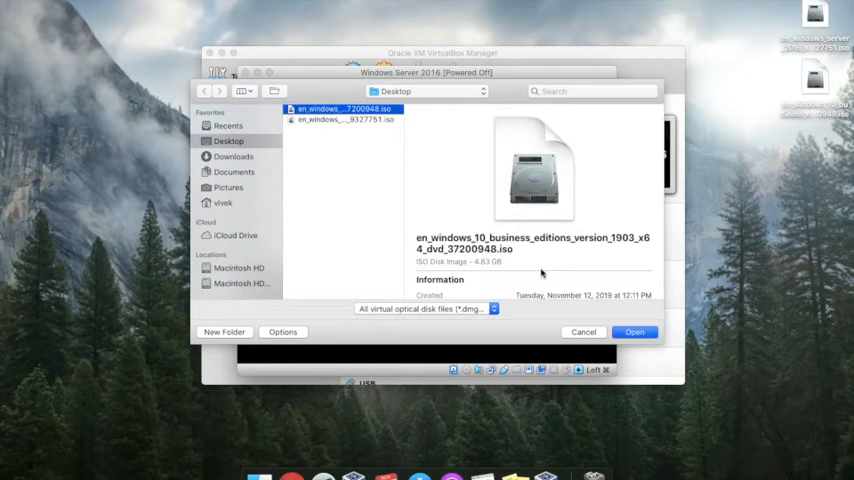
{"action": "mouse_move", "coordinate": [348, 162]}
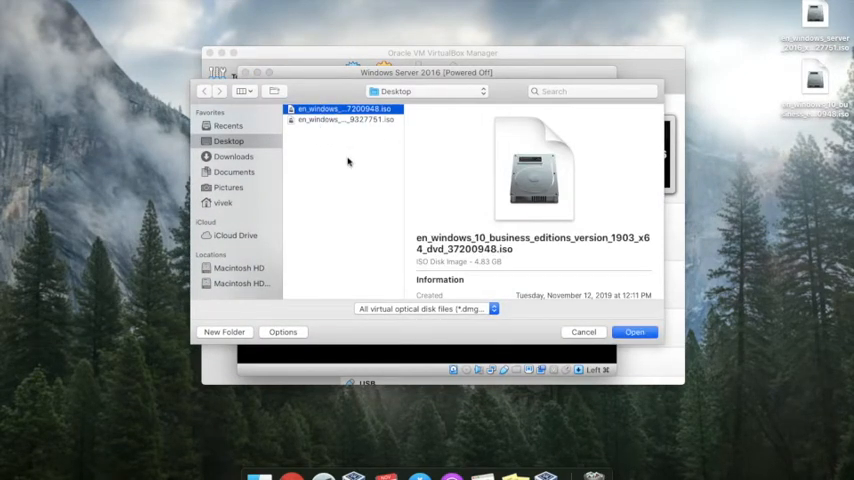
{"action": "mouse_move", "coordinate": [298, 132]}
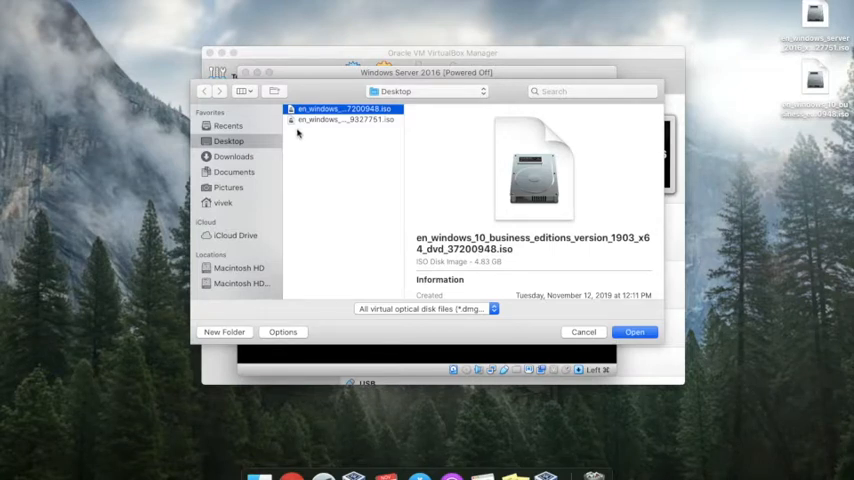
- Select en_windows_server_2016_x64_dvd_9327751.iso as the start-up disk and boot the VM
{"action": "left_click", "coordinate": [344, 120]}
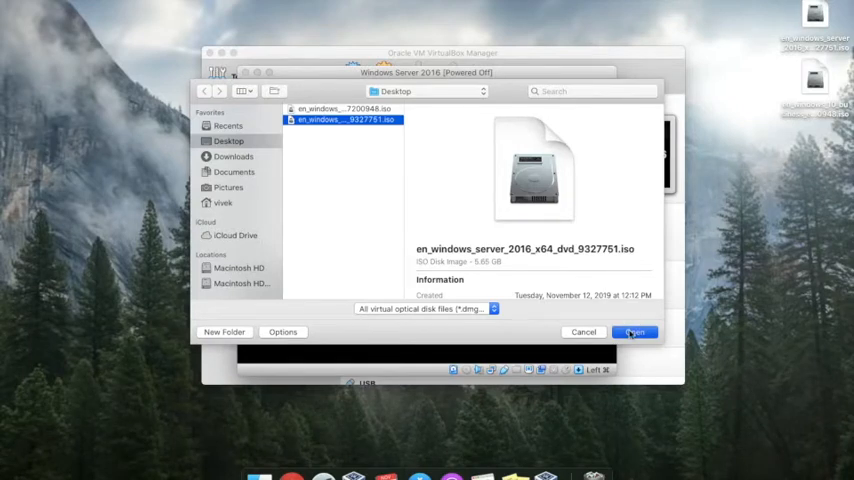
{"action": "left_click", "coordinate": [636, 332]}
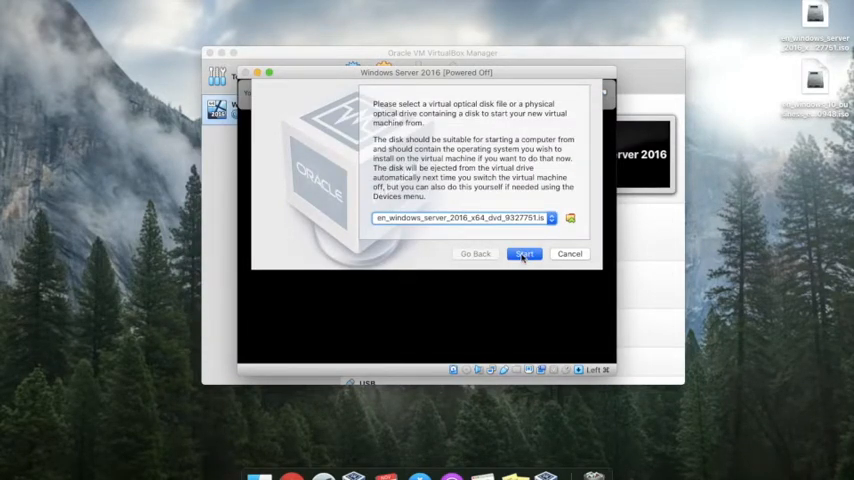
{"action": "left_click", "coordinate": [524, 252]}
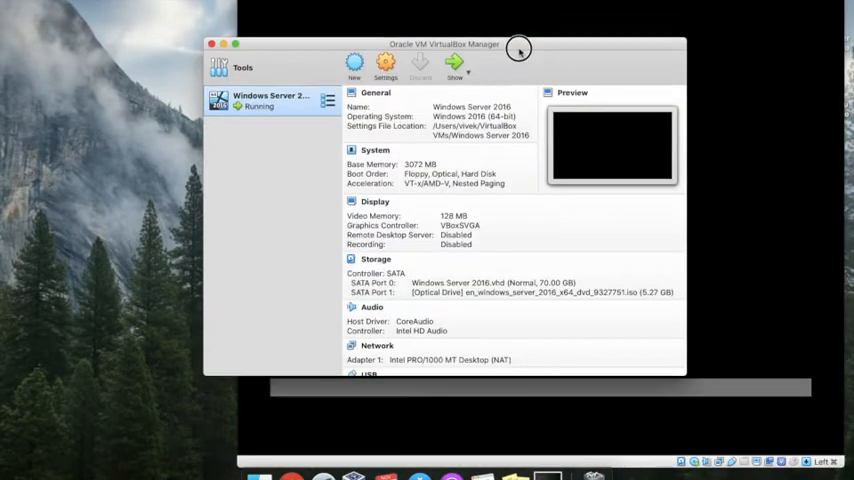
- Accept English (United States) defaults in the VM and start the Windows Server installation
{"action": "left_click", "coordinate": [454, 62]}
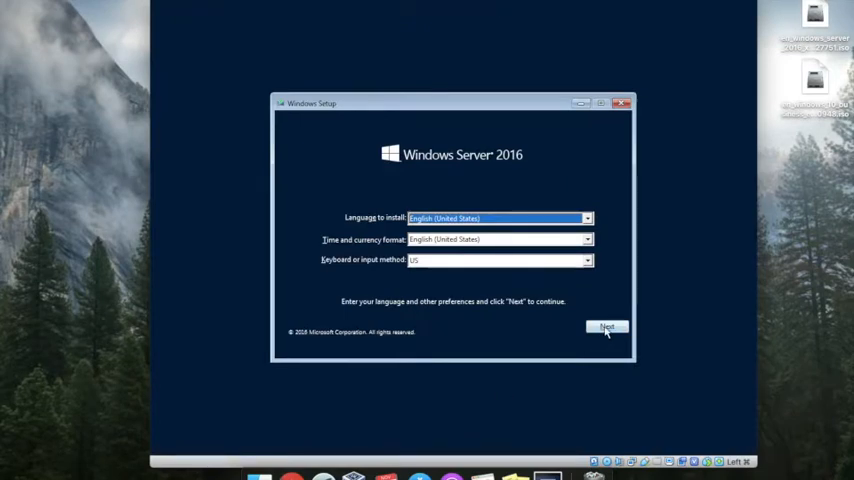
{"action": "left_click", "coordinate": [606, 328]}
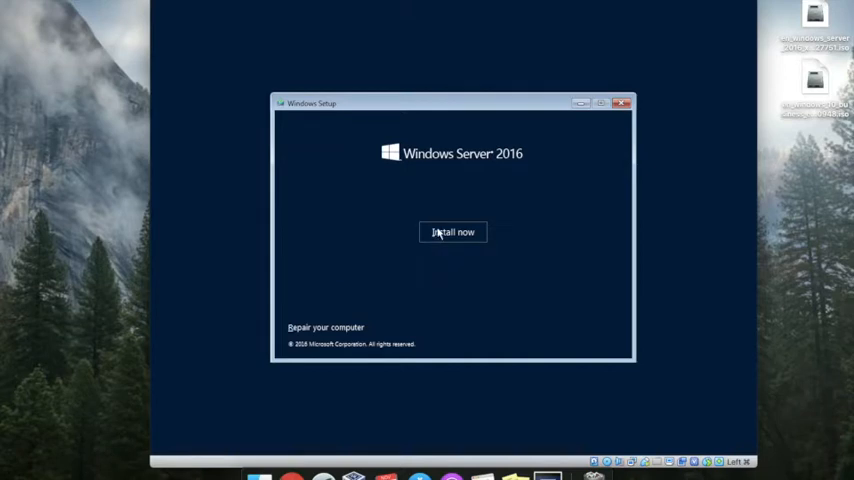
{"action": "left_click", "coordinate": [452, 232]}
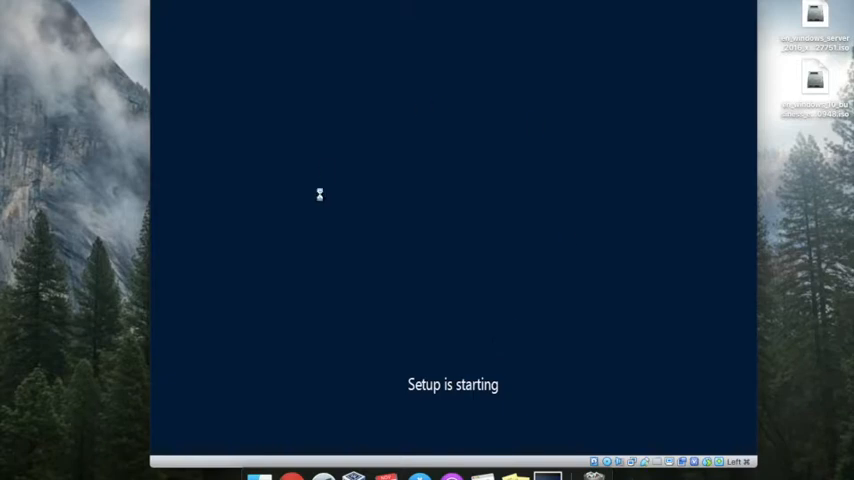
{"action": "mouse_move", "coordinate": [504, 160]}
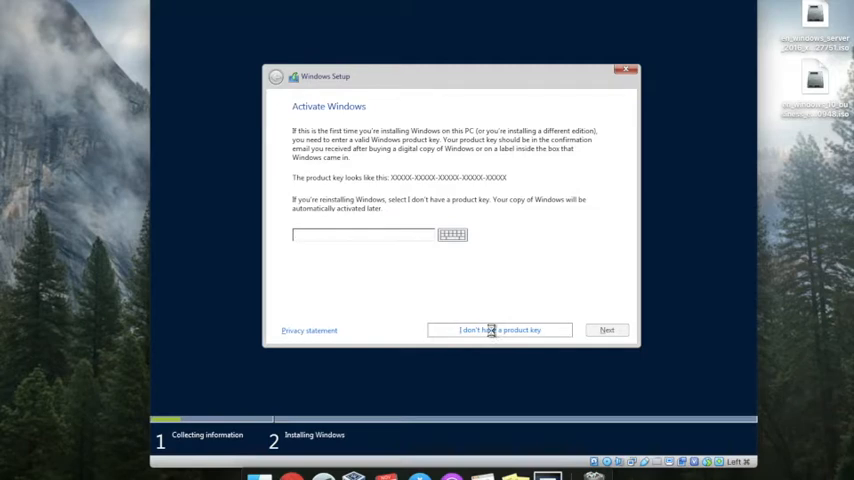
- Skip the product key and select Windows Server 2016 Standard (Desktop Experience), reaching the license terms
{"action": "left_click", "coordinate": [500, 330]}
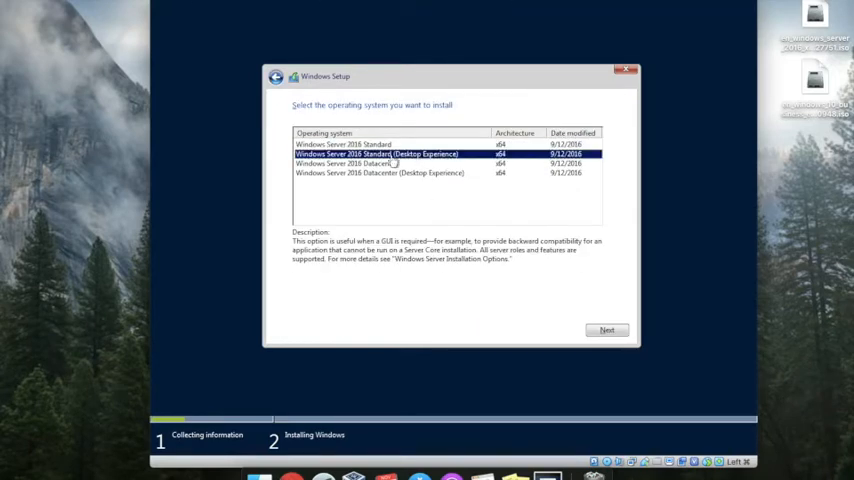
{"action": "left_click", "coordinate": [344, 144]}
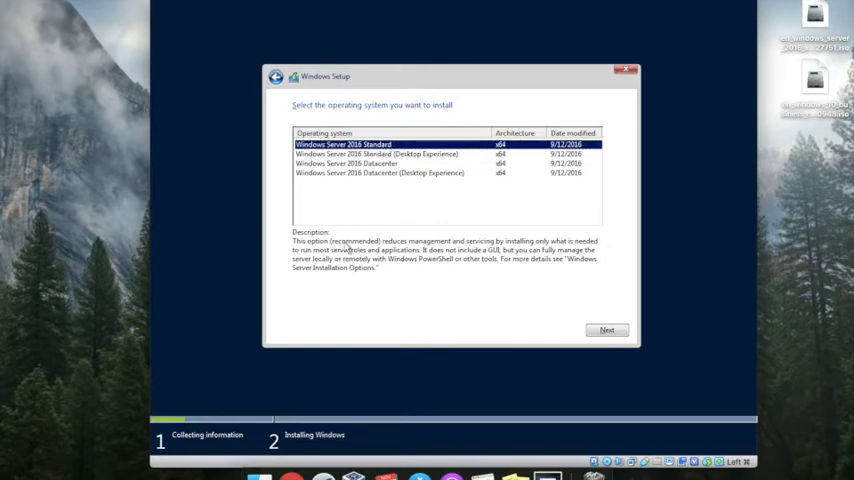
{"action": "mouse_move", "coordinate": [386, 256]}
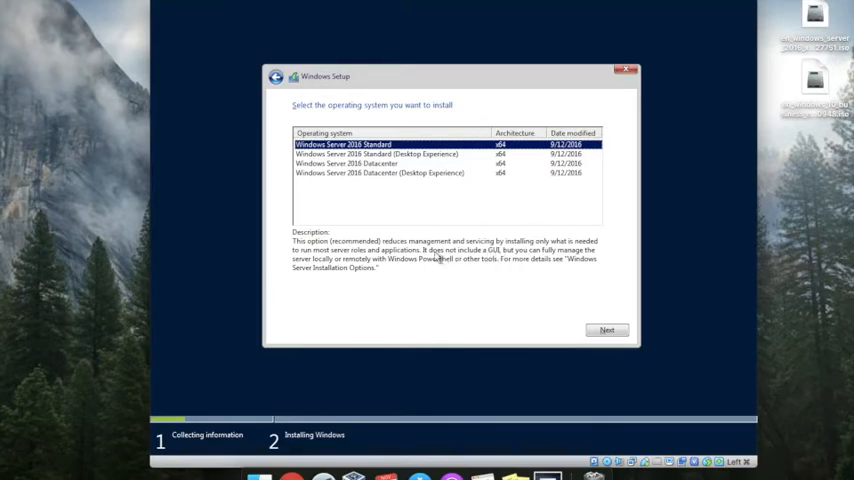
{"action": "mouse_move", "coordinate": [474, 260]}
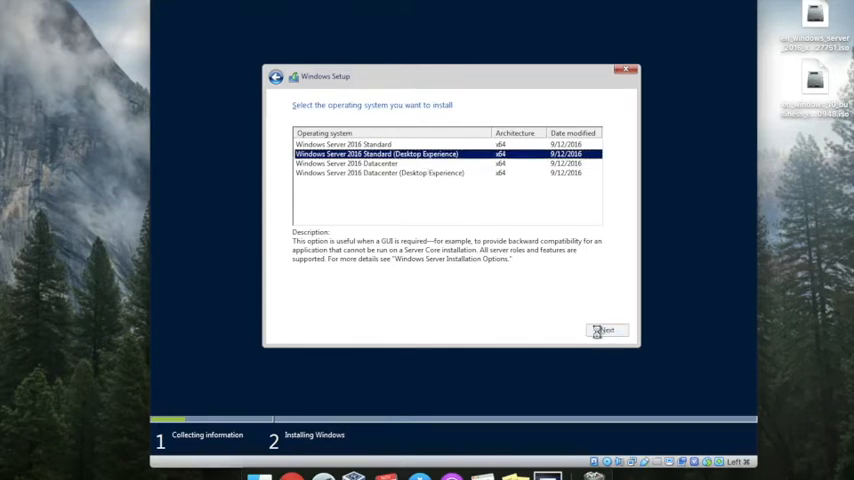
{"action": "left_click", "coordinate": [608, 330]}
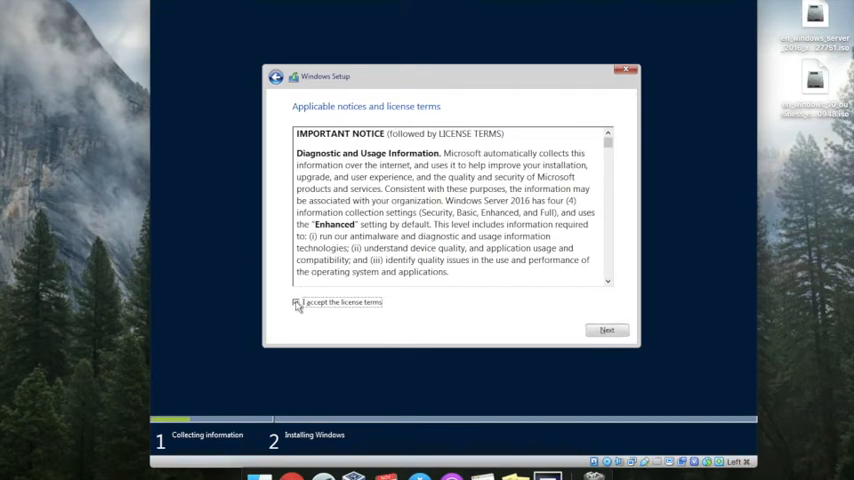
- Accept the license, choose Custom: Install Windows only, and install onto Drive 0 Unallocated Space
{"action": "left_click", "coordinate": [606, 330]}
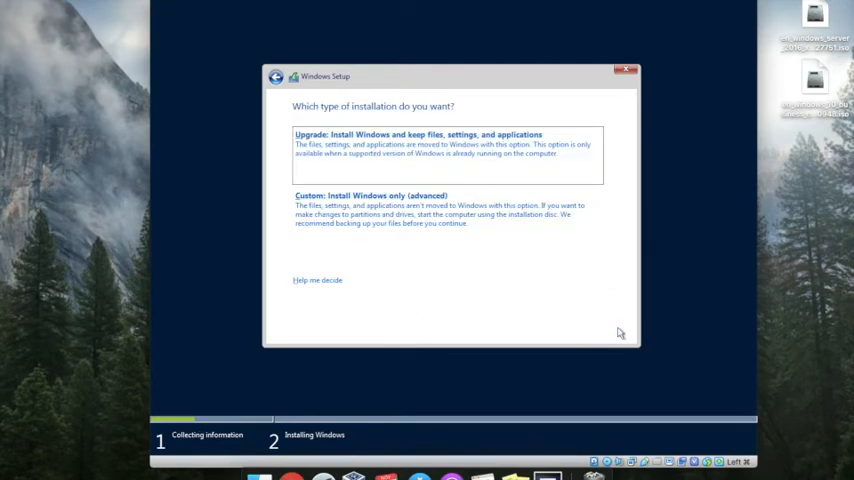
{"action": "left_click", "coordinate": [420, 210]}
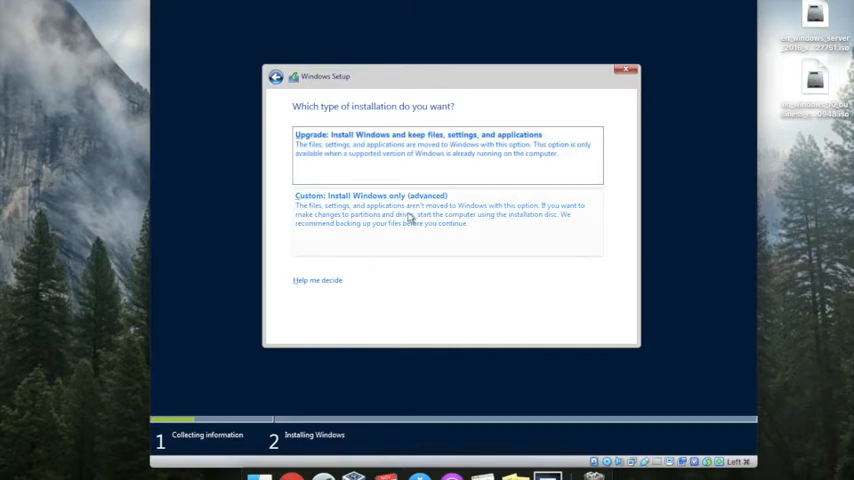
{"action": "left_click", "coordinate": [370, 196]}
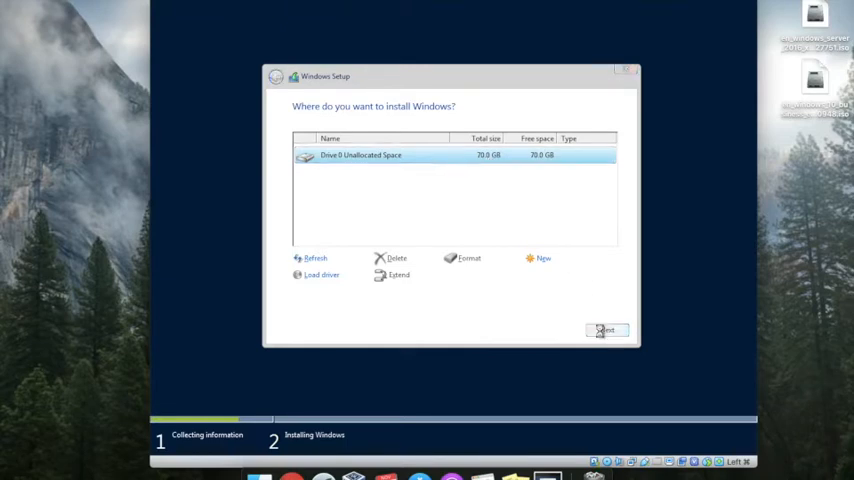
{"action": "left_click", "coordinate": [608, 330]}
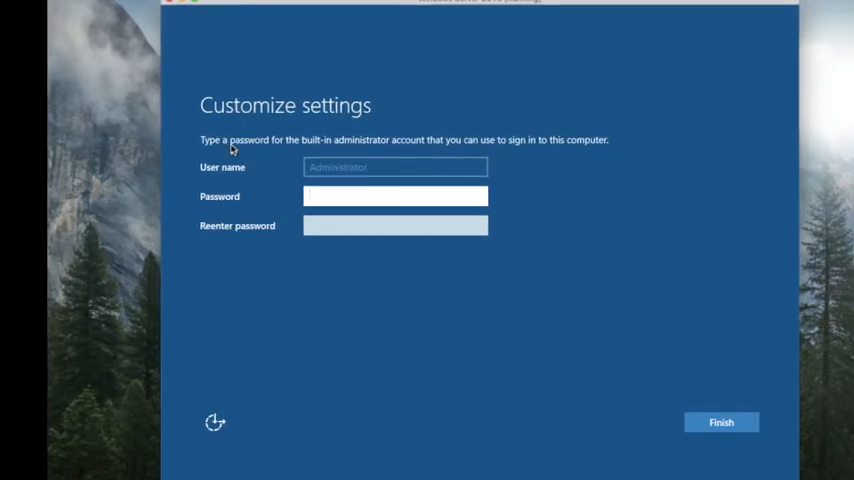
- Enter and confirm the Administrator password, then finish Windows setup
{"action": "left_click", "coordinate": [396, 196]}
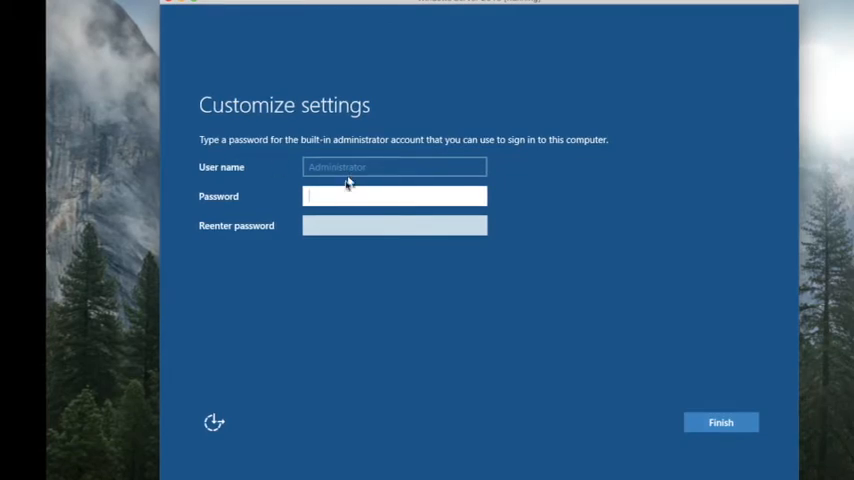
{"action": "mouse_move", "coordinate": [492, 136]}
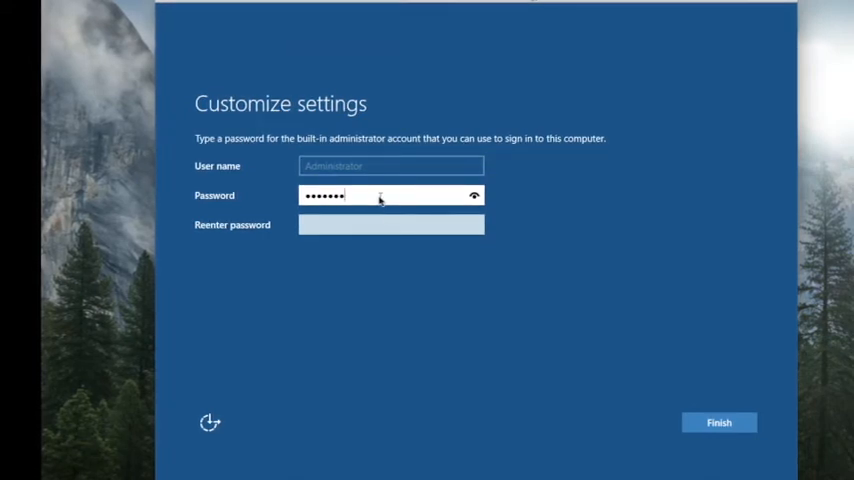
{"action": "type", "text": "••••"}
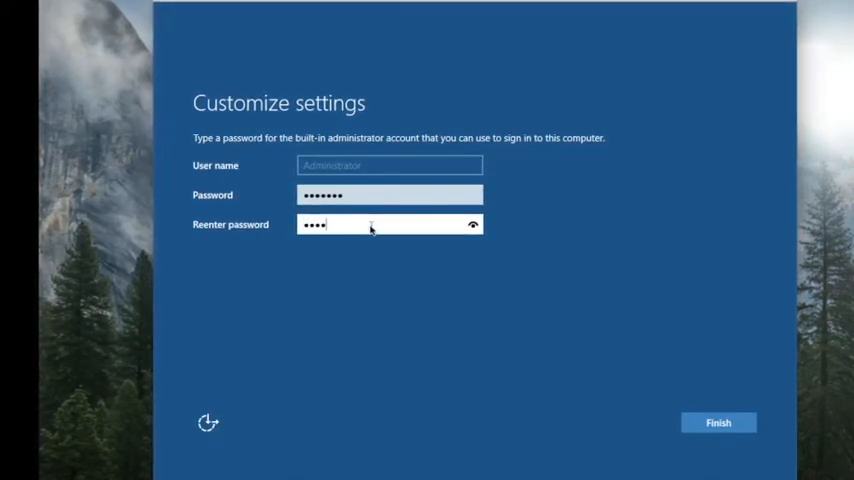
{"action": "type", "text": "•••"}
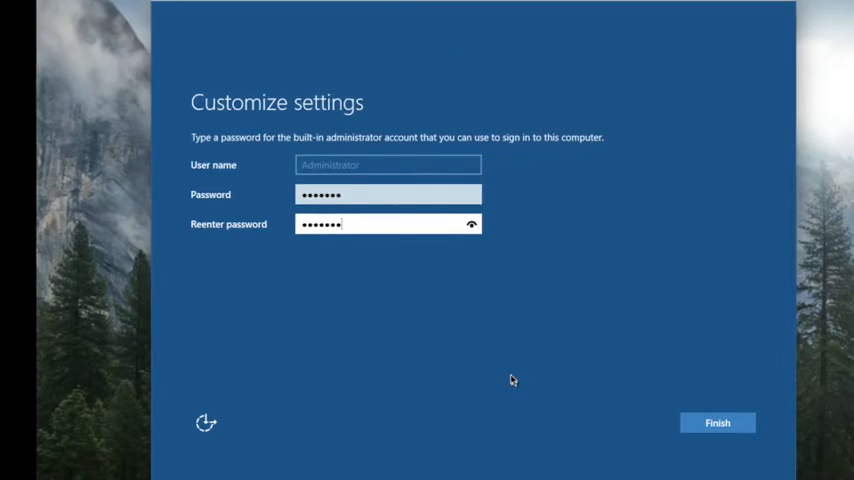
{"action": "left_click", "coordinate": [716, 422]}
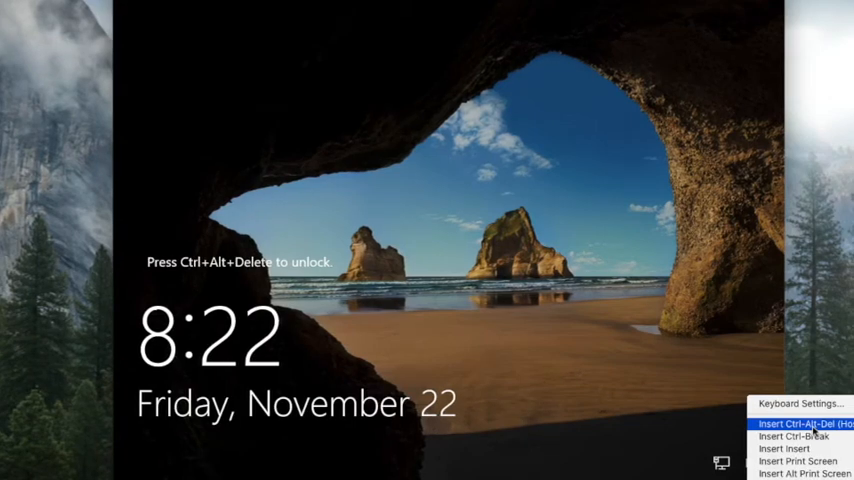
- Send Ctrl-Alt-Del to the VM to unlock the Windows Server lock screen
{"action": "left_click", "coordinate": [802, 424]}
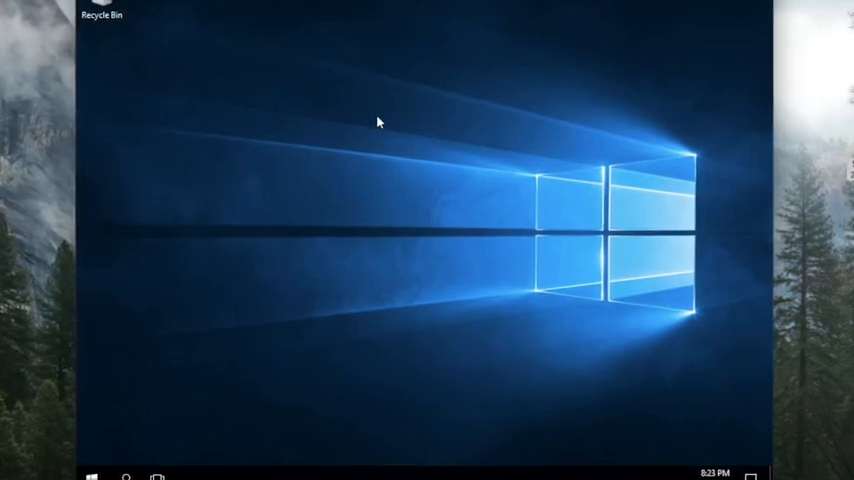
{"action": "mouse_move", "coordinate": [364, 316]}
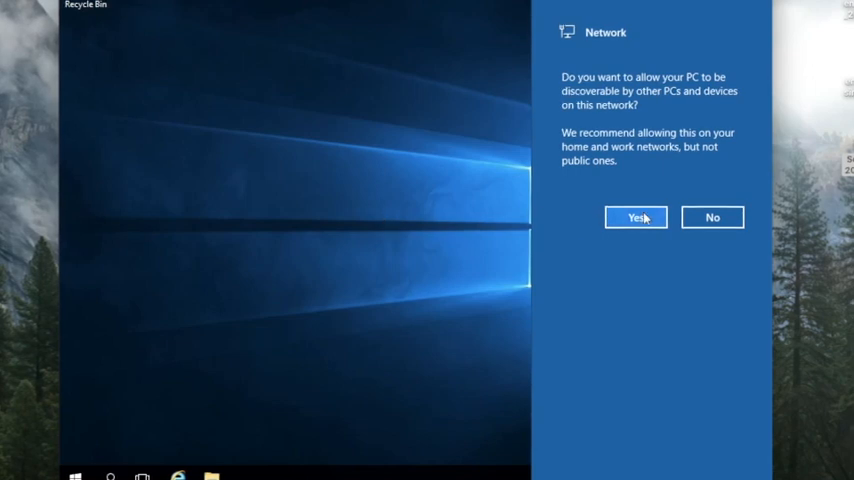
- Answer Yes to make the PC discoverable on the network
{"action": "left_click", "coordinate": [636, 216]}
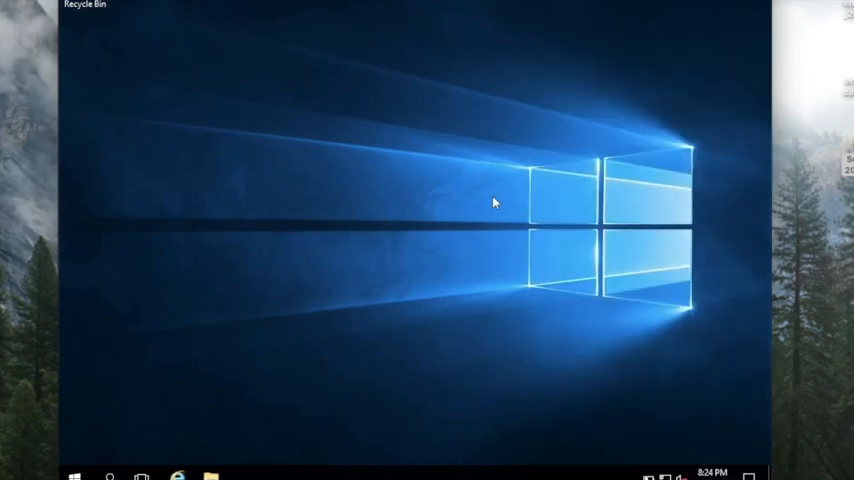